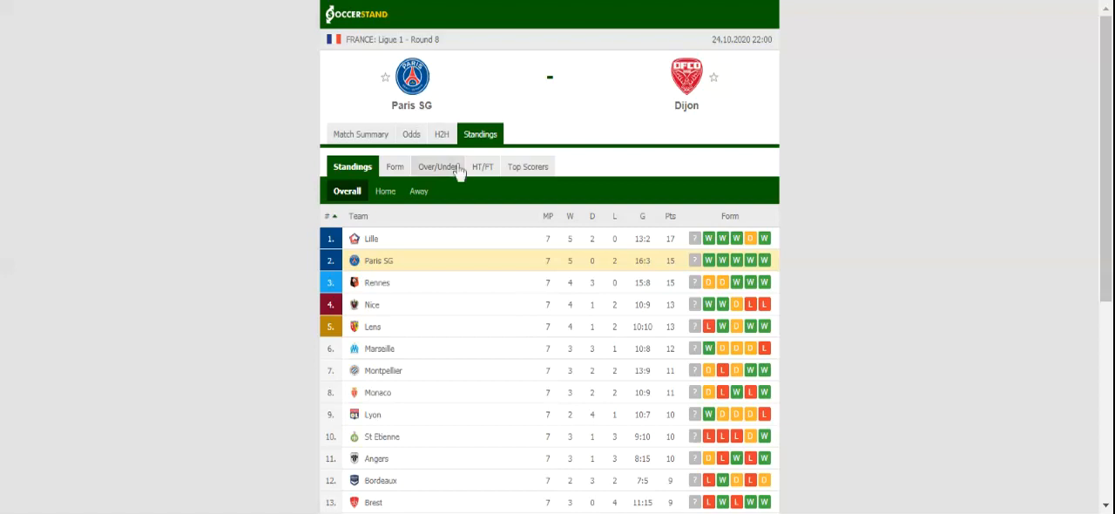
# Show the Paris SG vs Dijon head-to-head record with each team's recent results
pyautogui.click(442, 133)
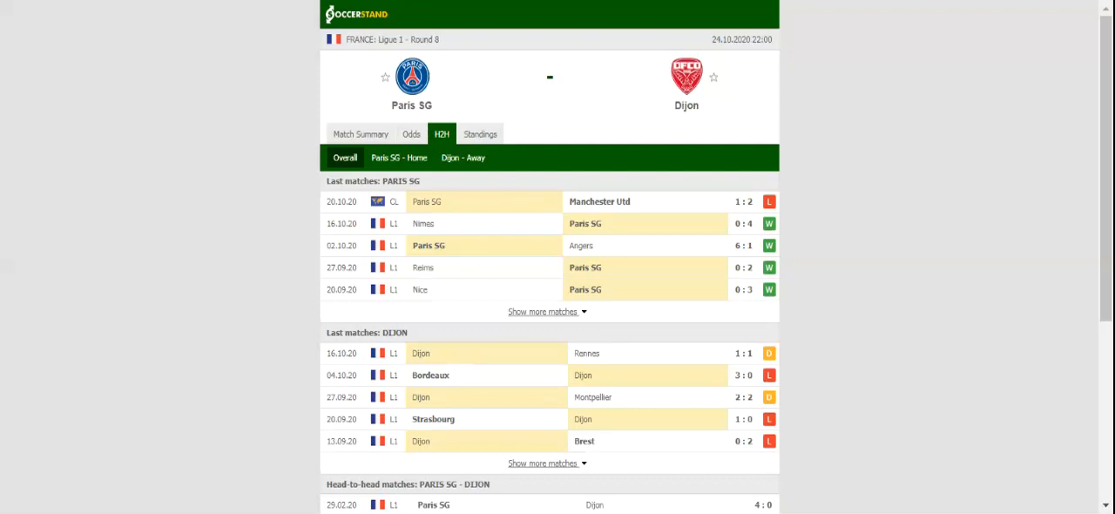
pyautogui.click(411, 132)
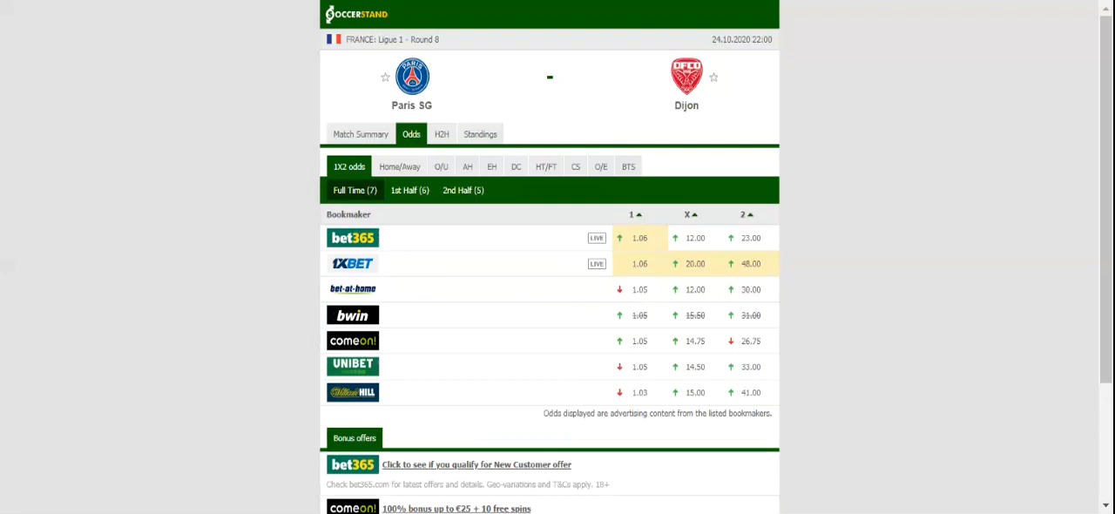
pyautogui.moveTo(514, 75)
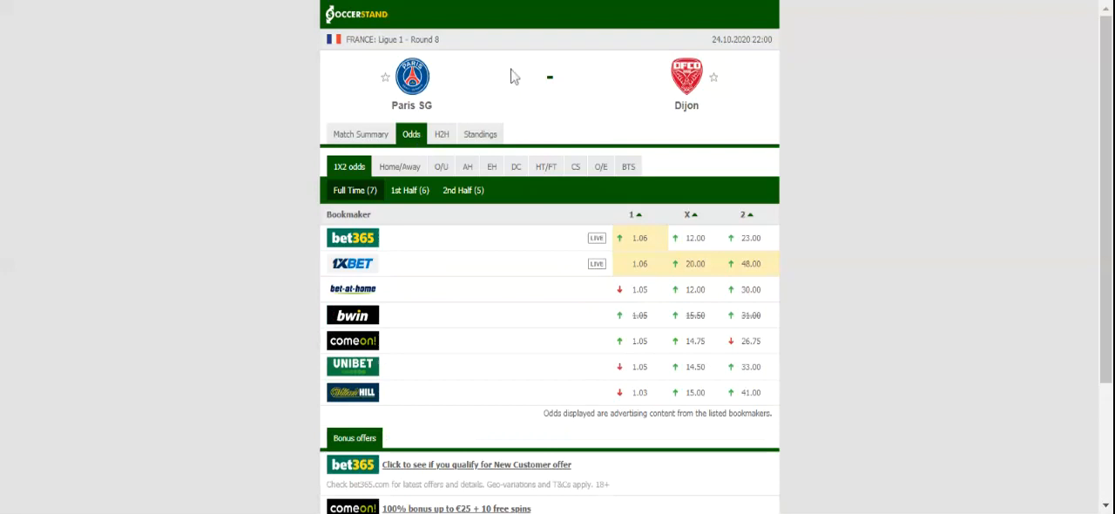